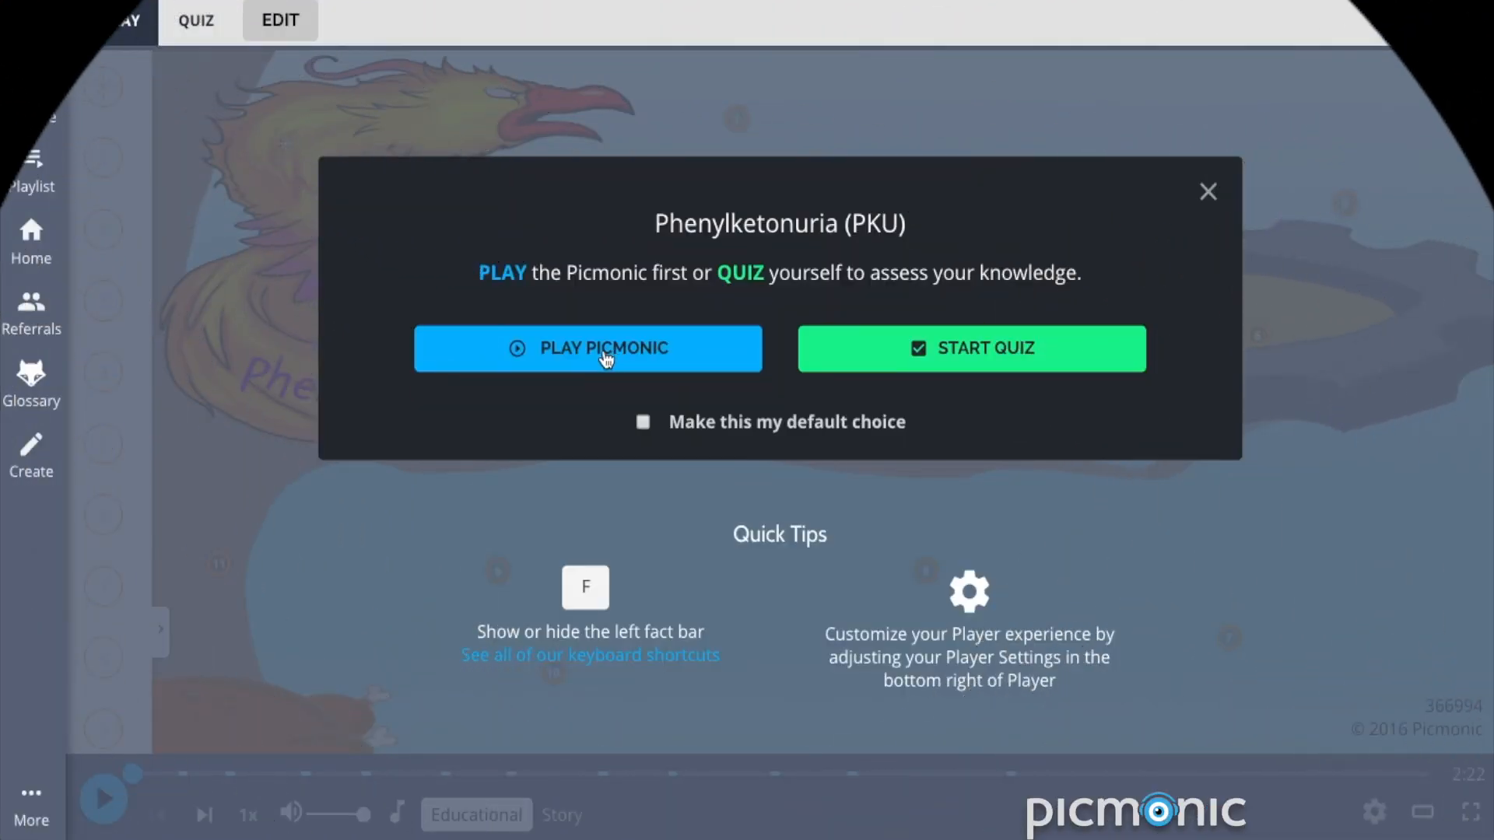
Play the Phenylketonuria (PKU) Picmonic scene before its quiz.
{"action": "left_click", "coordinate": [589, 347]}
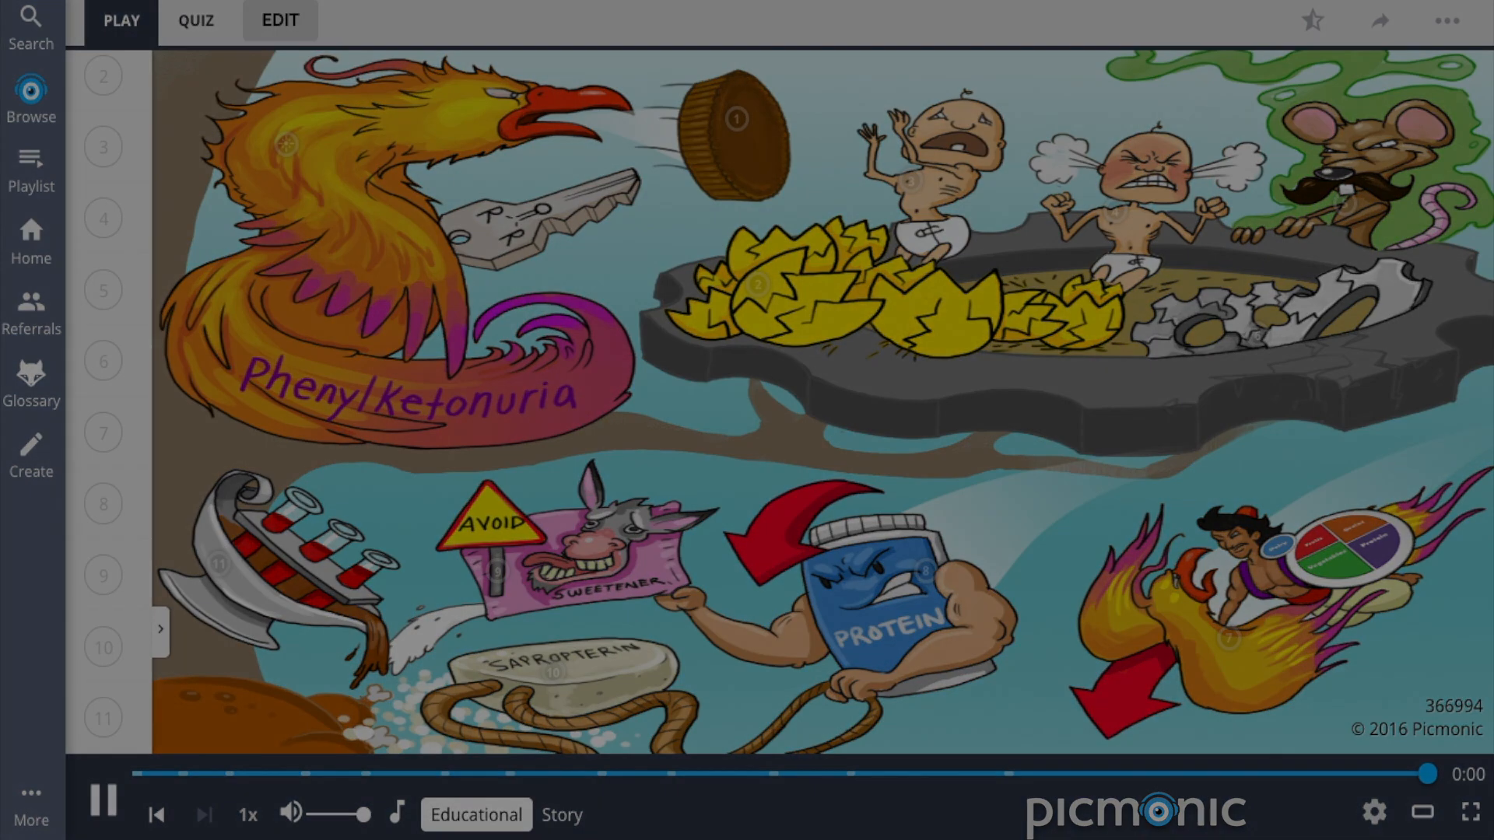
Start the PKU quiz at Question 1 of 11 via the Picmonic site navigation.
{"action": "left_click", "coordinate": [562, 814]}
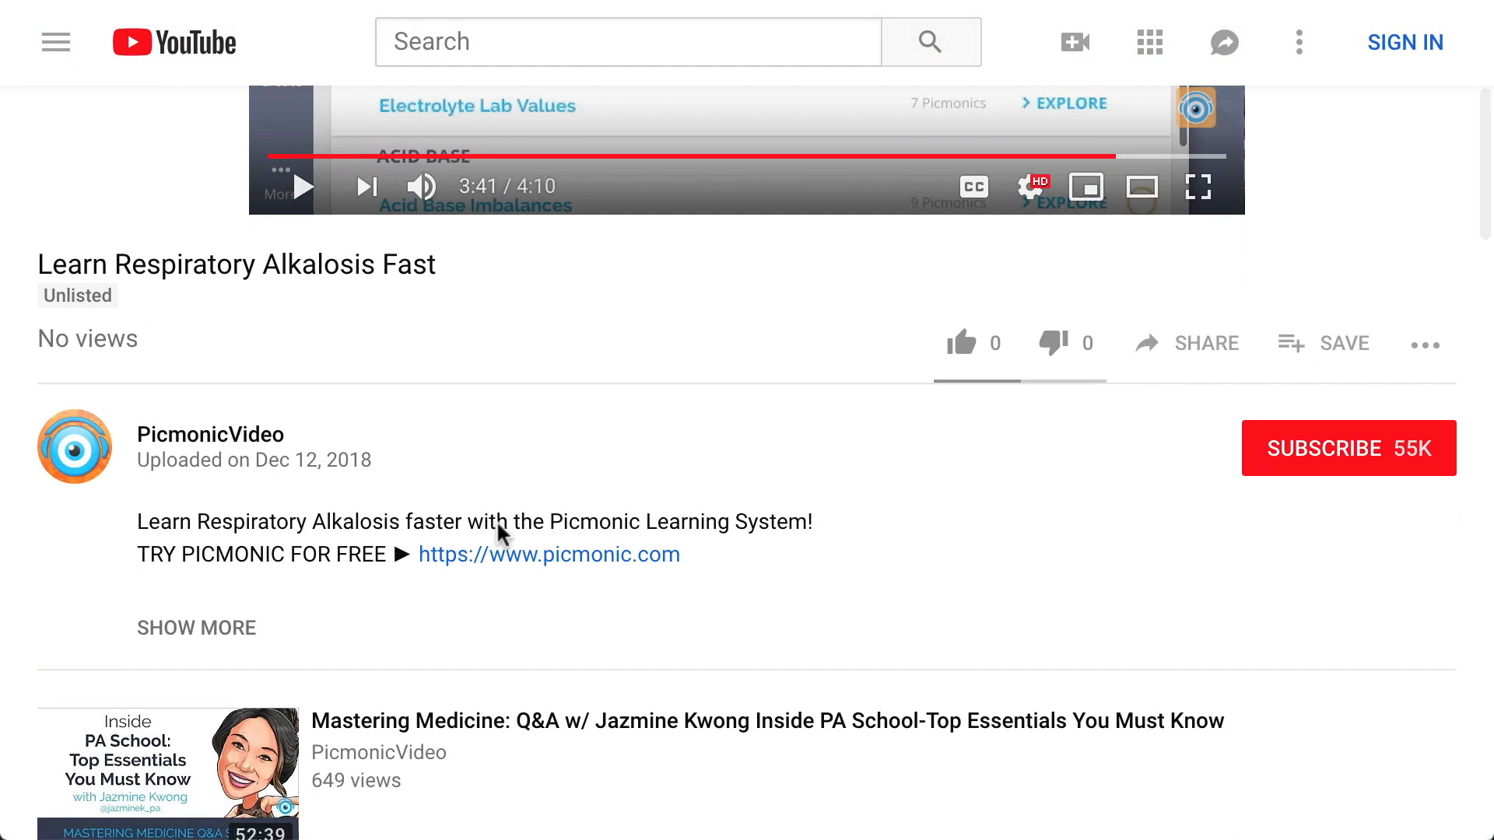
{"action": "left_click", "coordinate": [550, 554]}
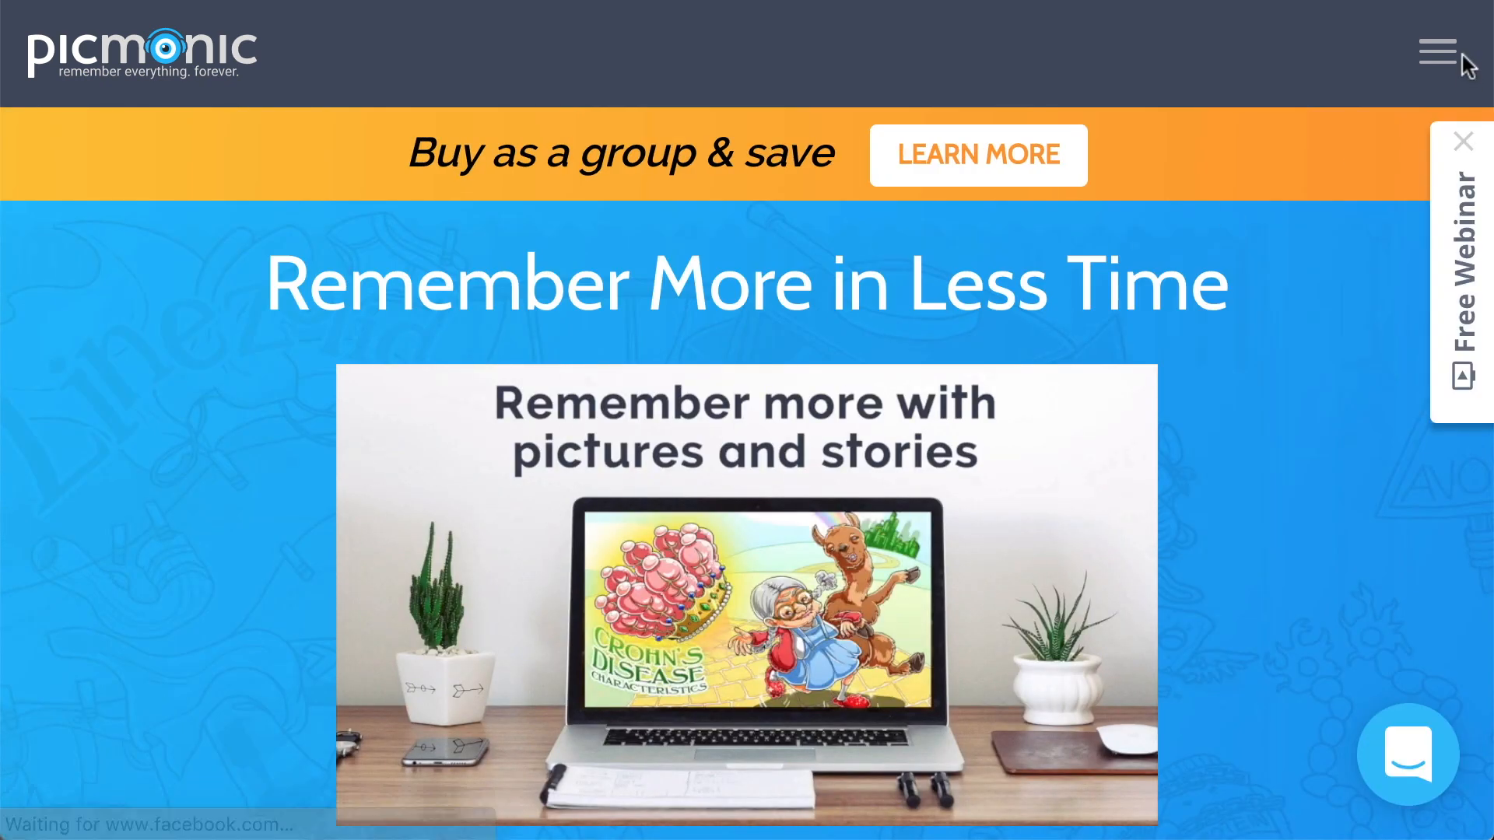
{"action": "left_click", "coordinate": [139, 645]}
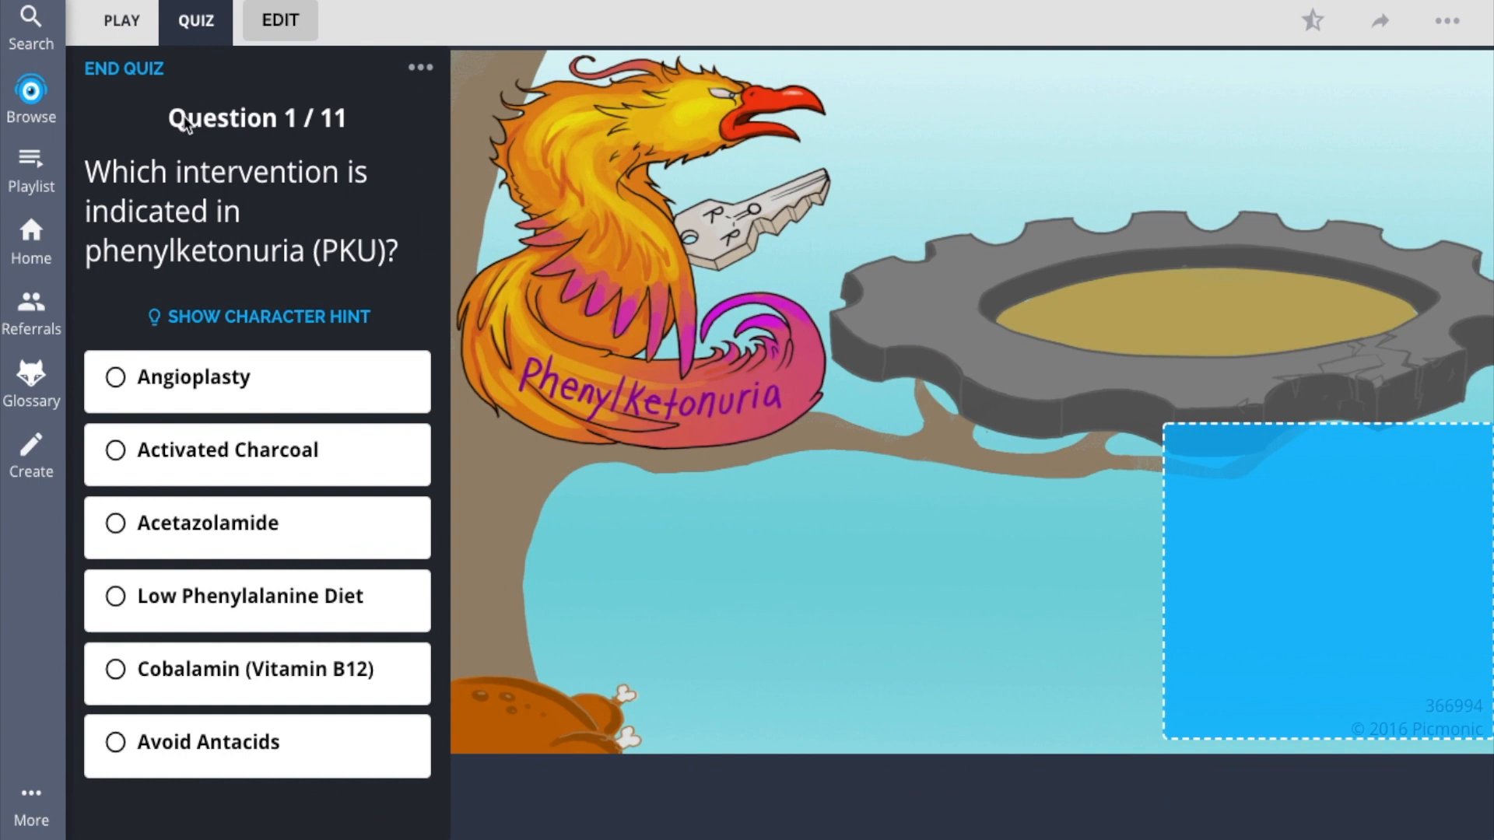
Answer the first two PKU questions with Low Phenylalanine Diet and Irritability.
{"action": "left_click", "coordinate": [252, 596]}
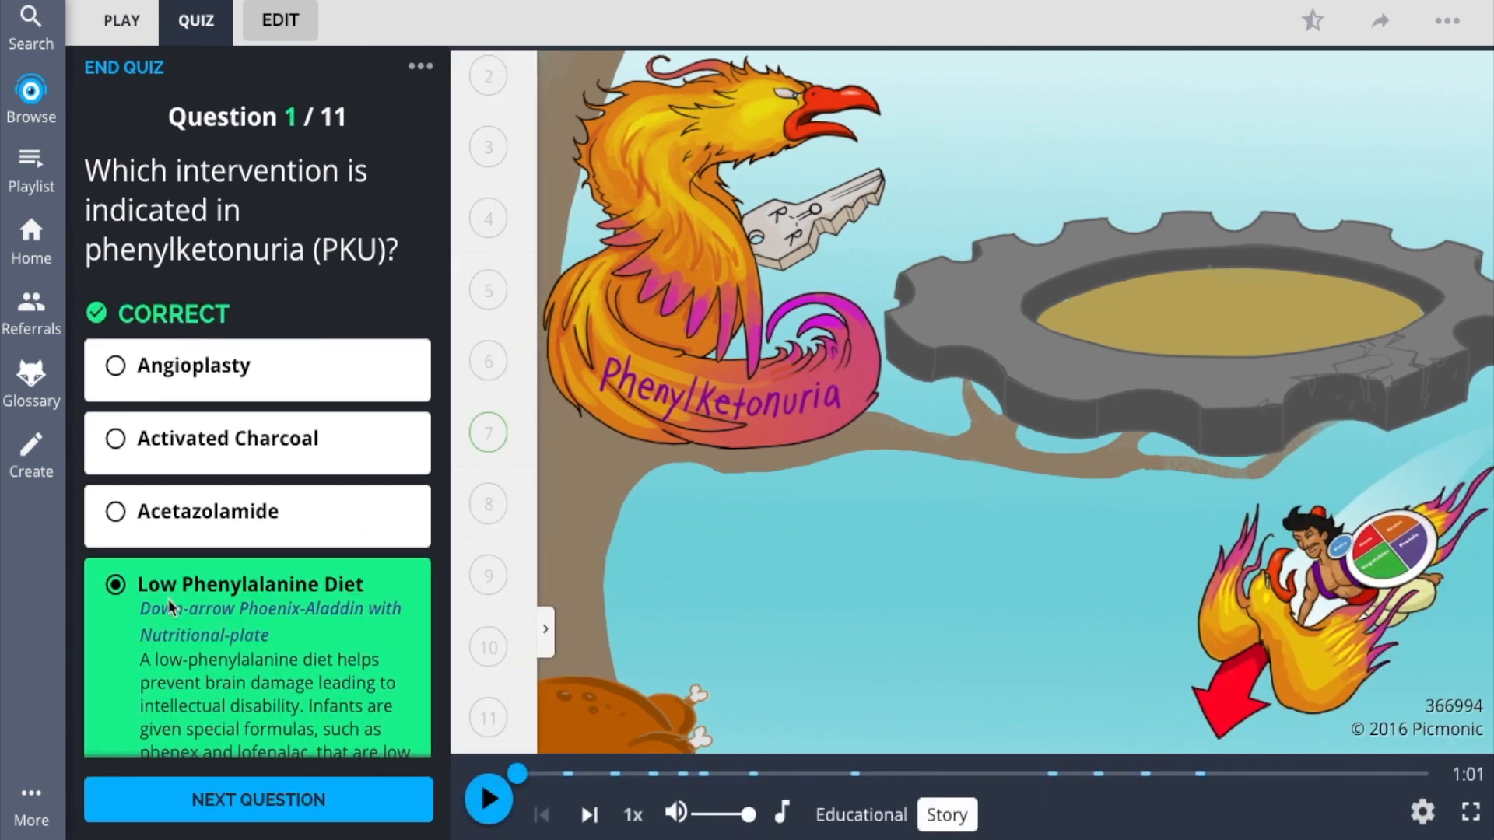
{"action": "left_click", "coordinate": [257, 800]}
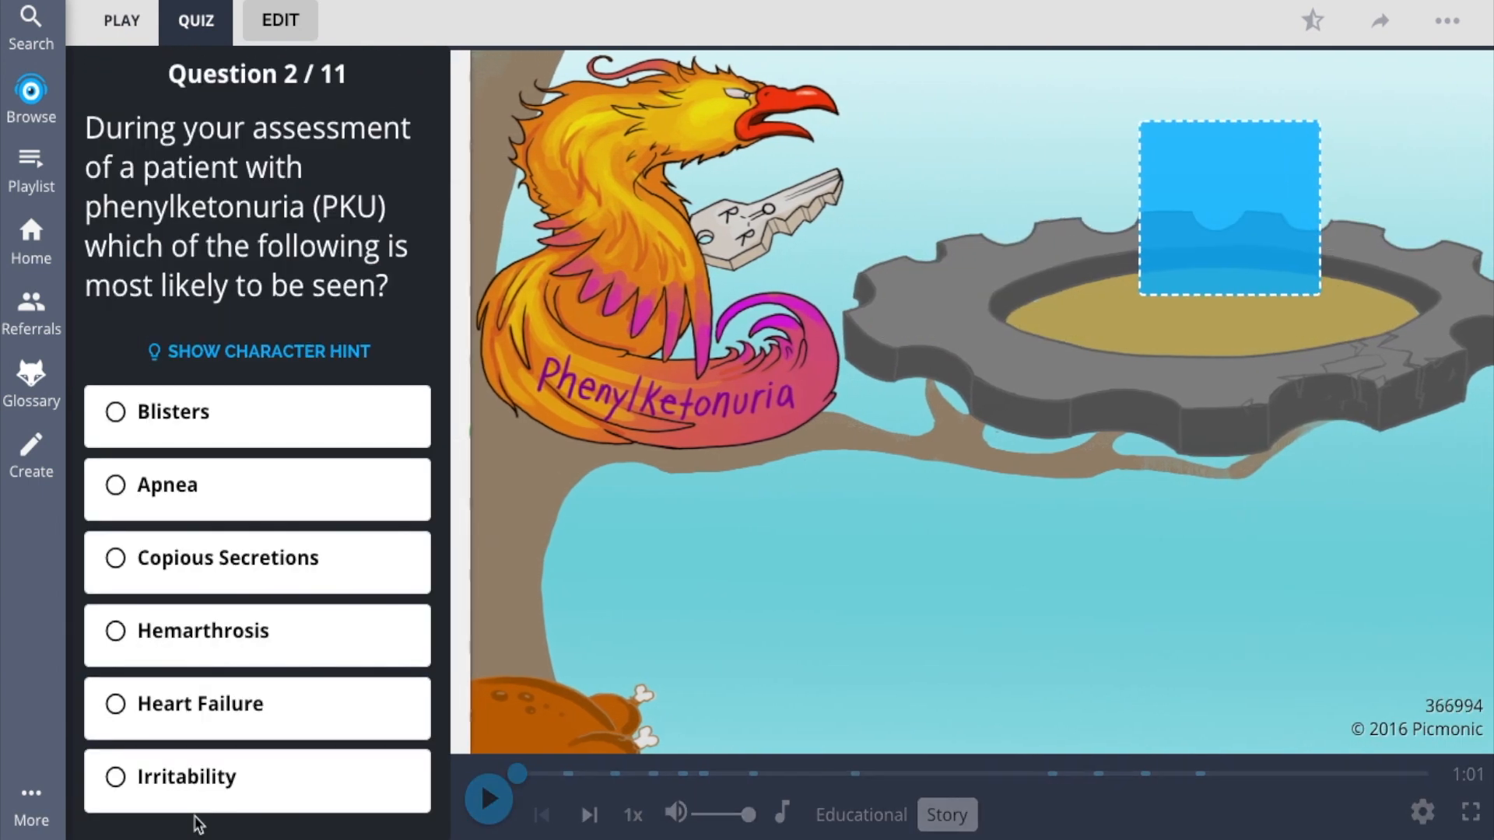
{"action": "left_click", "coordinate": [255, 775]}
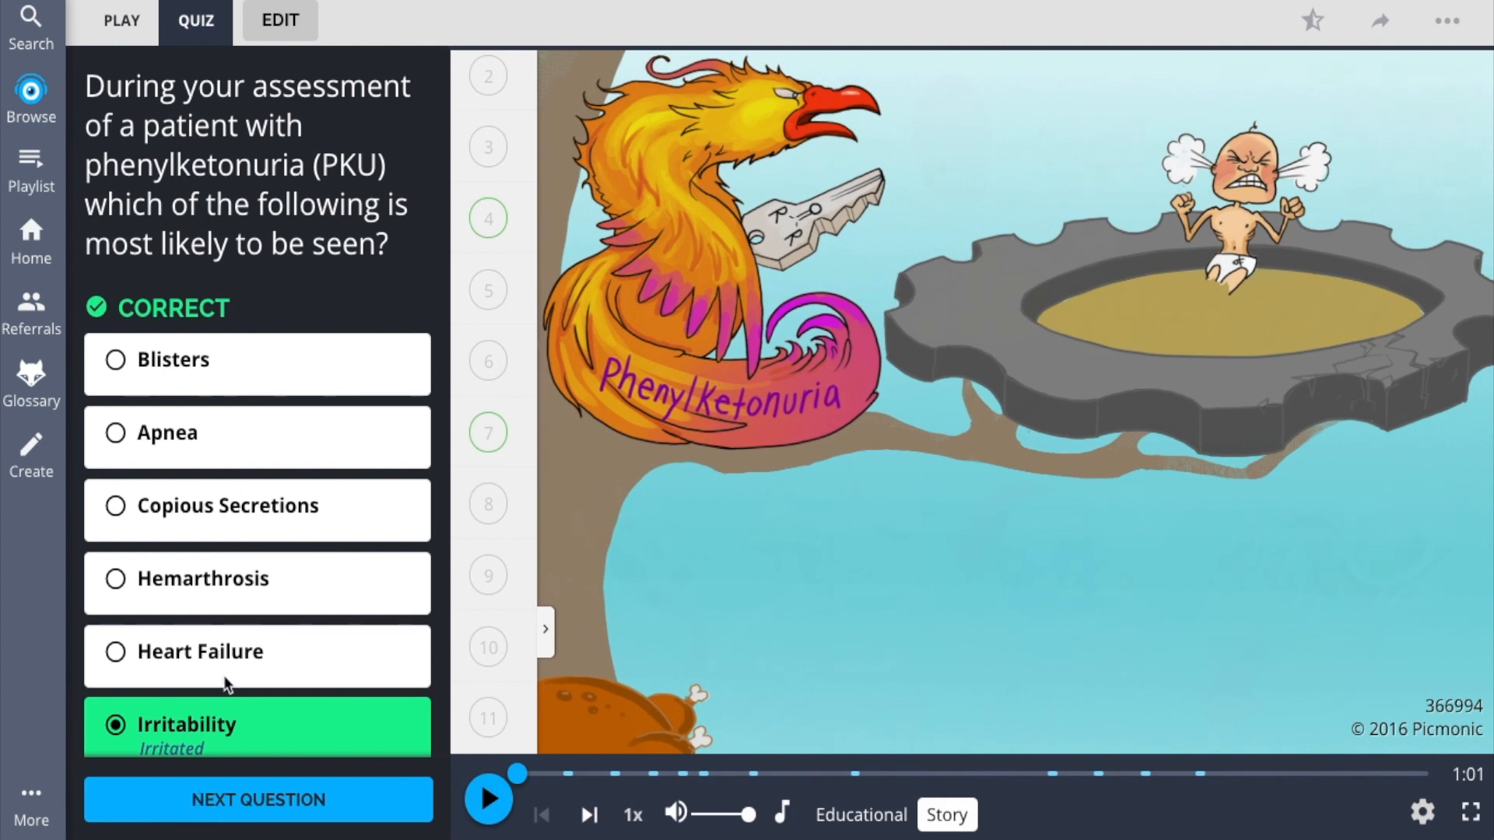
{"action": "left_click", "coordinate": [257, 800]}
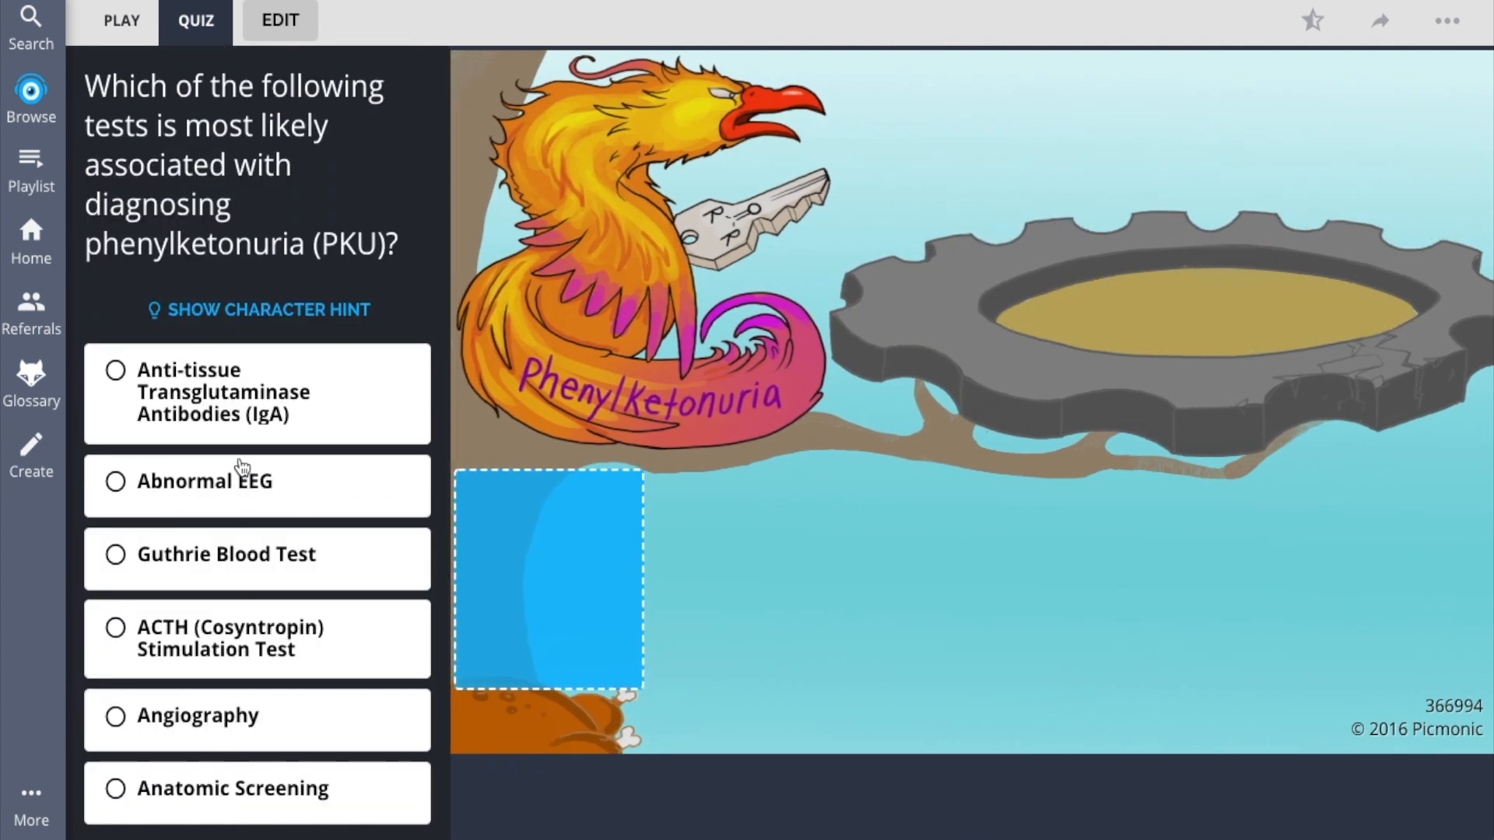
Browse the library of Picmonic categories from the sidebar.
{"action": "left_click", "coordinate": [257, 393]}
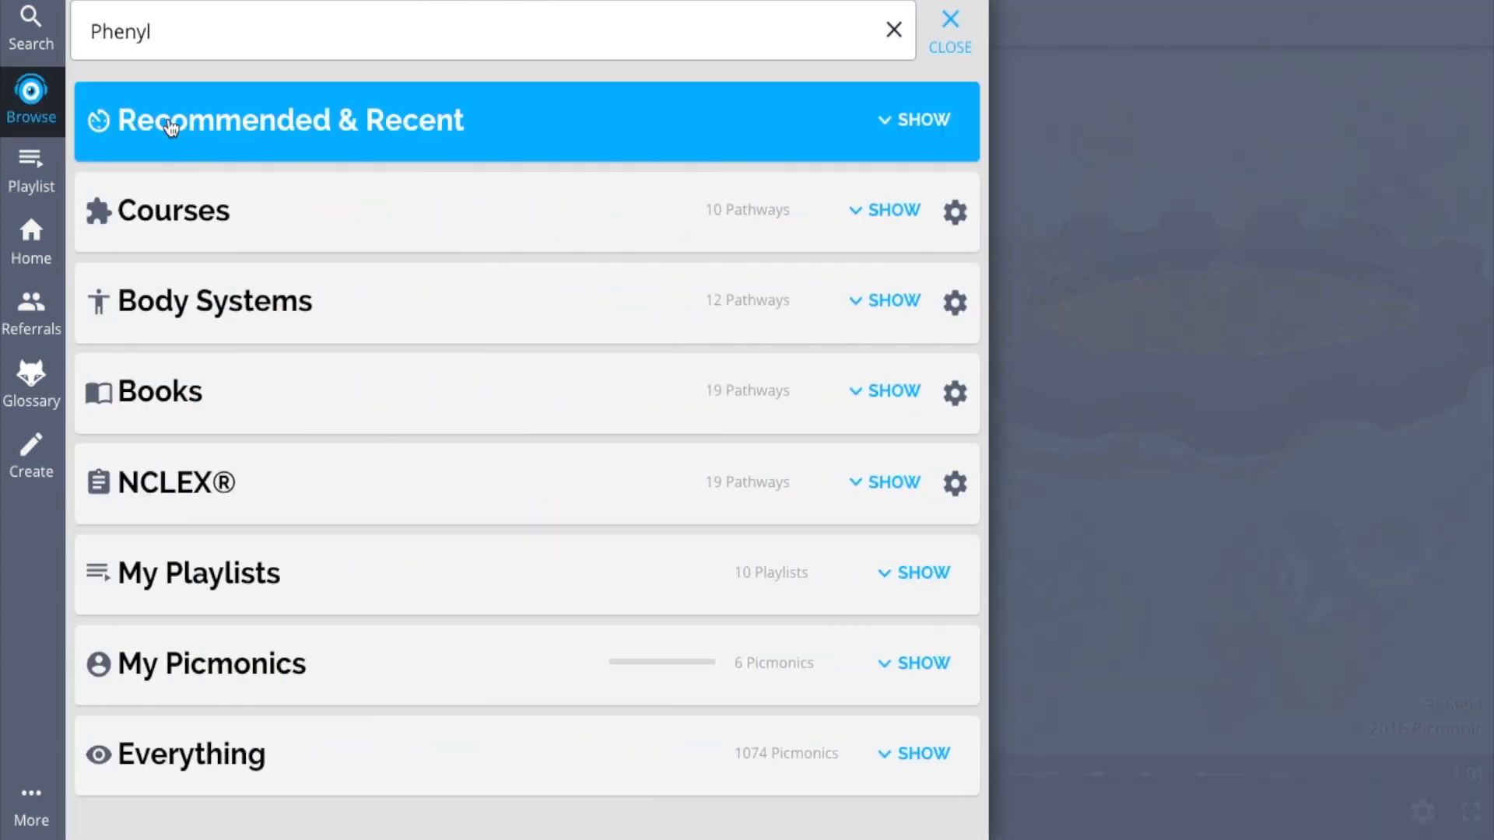
Explore the Pediatric Nursing course from the expanded Courses category.
{"action": "left_click", "coordinate": [893, 210]}
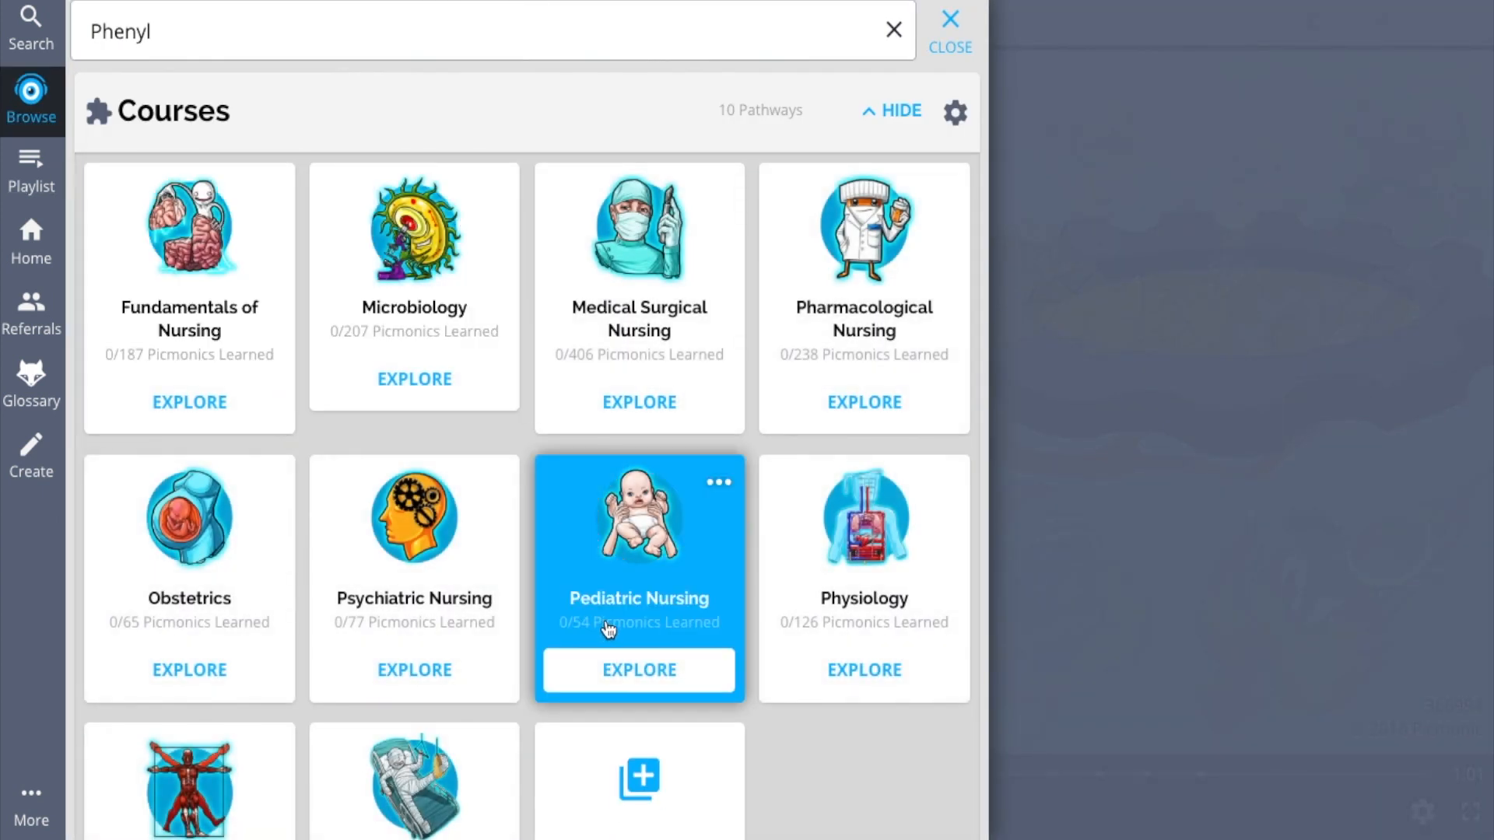
{"action": "left_click", "coordinate": [638, 669]}
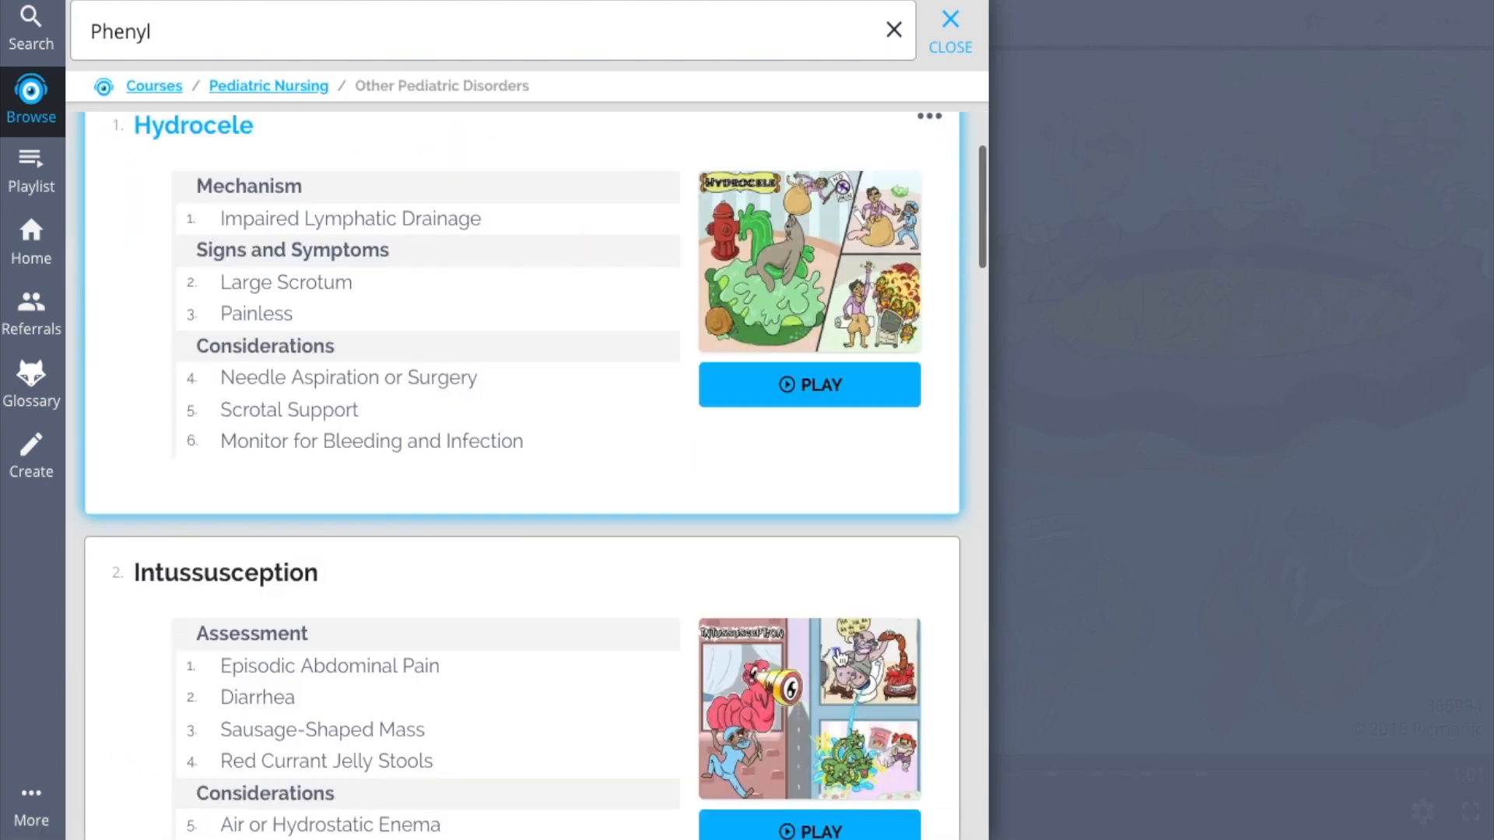
Scroll the Other Pediatric Disorders list and load the Respiratory Alkalosis Assessment Picmonic.
{"action": "scroll", "scroll_direction": "down", "scroll_amount": 3}
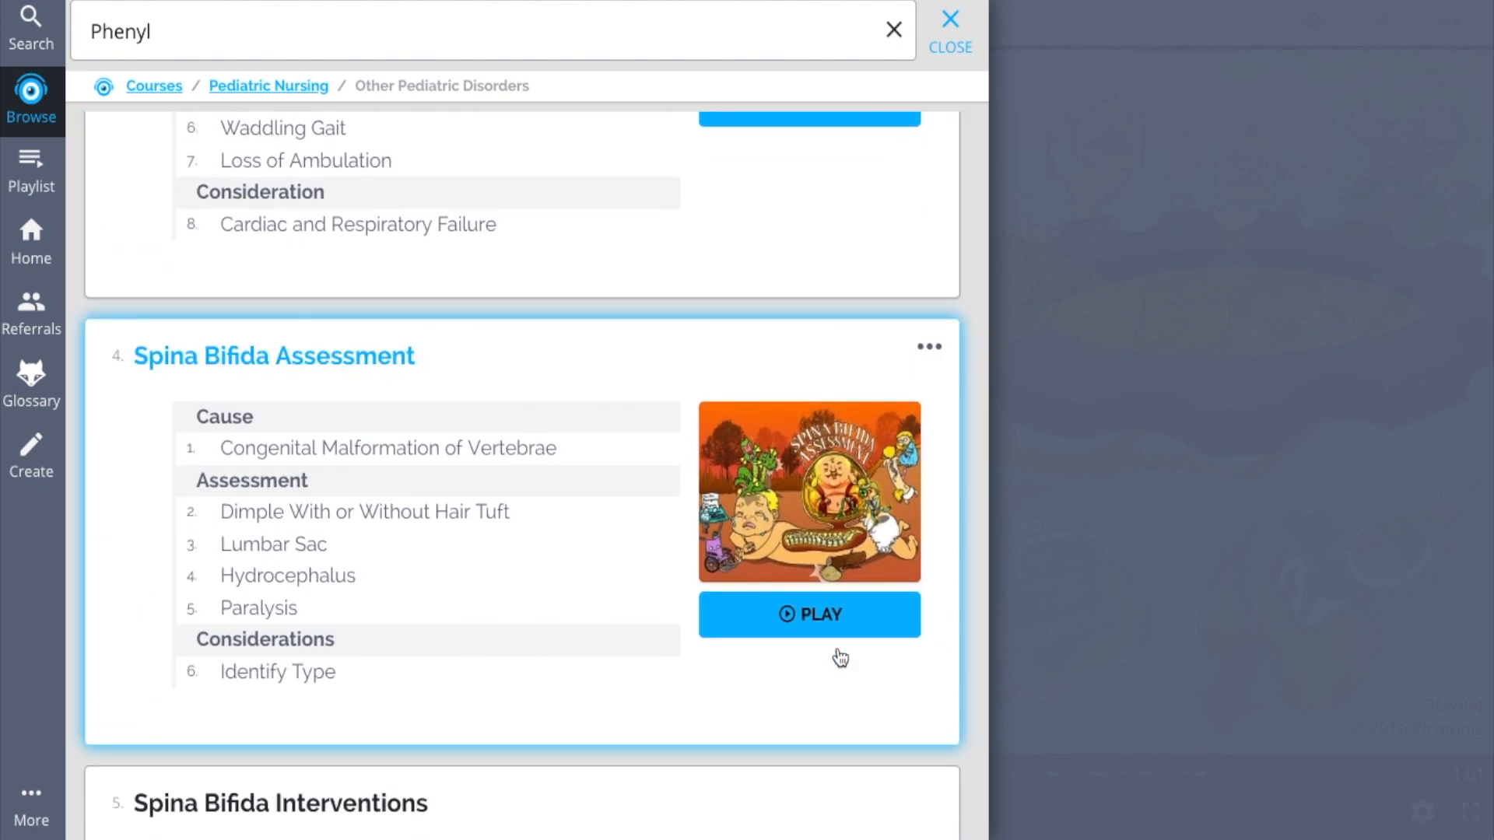
{"action": "scroll", "scroll_direction": "down", "scroll_amount": 3}
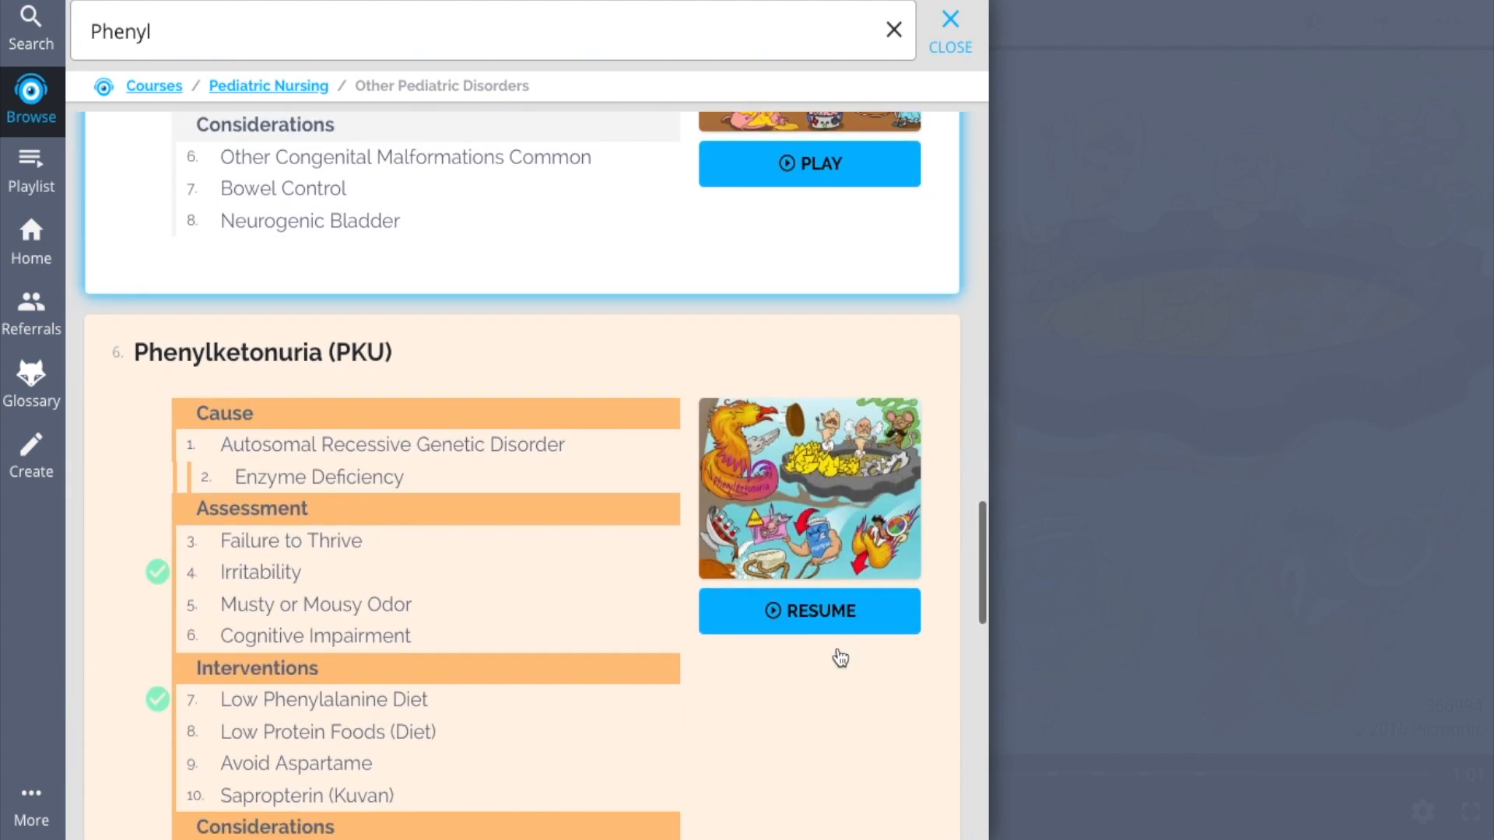
{"action": "scroll", "scroll_direction": "down", "scroll_amount": 3}
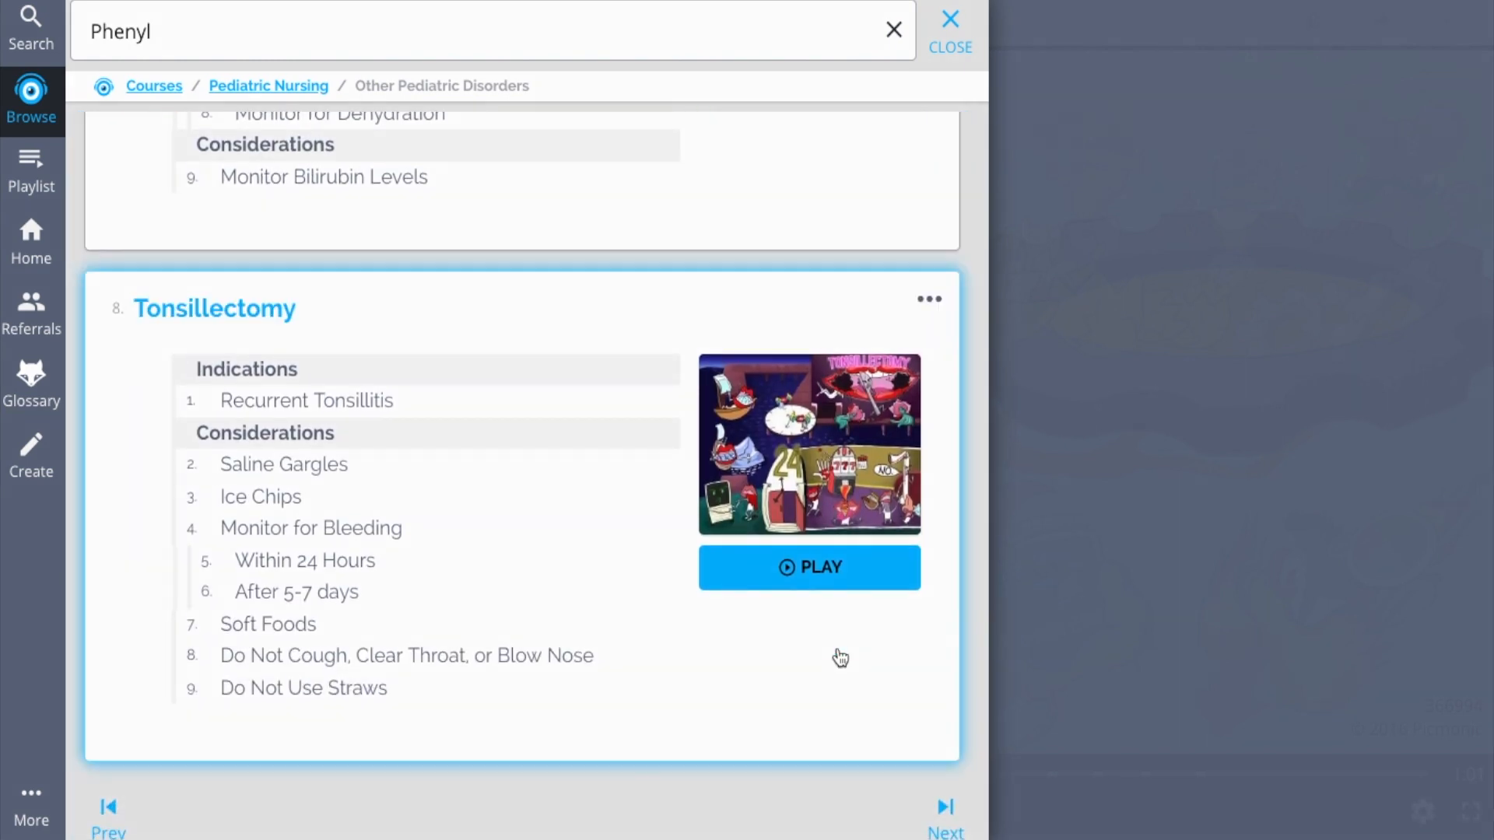
{"action": "left_click", "coordinate": [808, 567]}
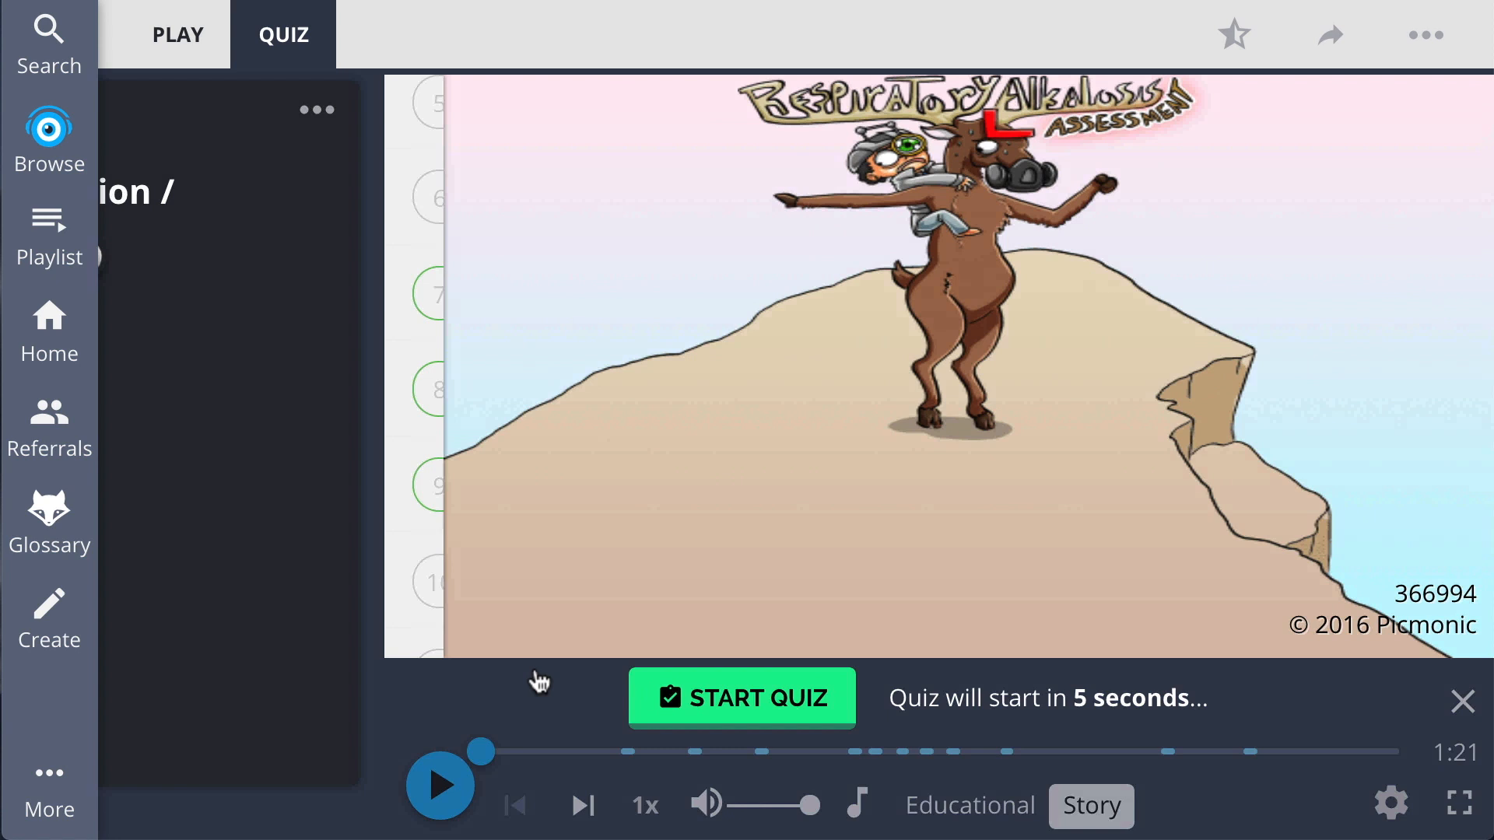